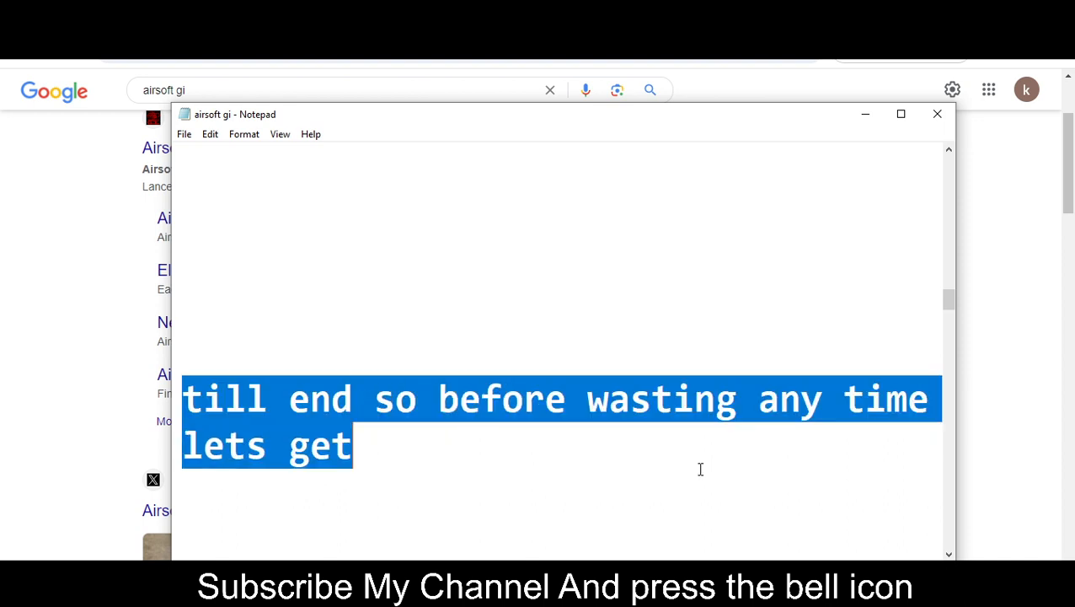
type("start")
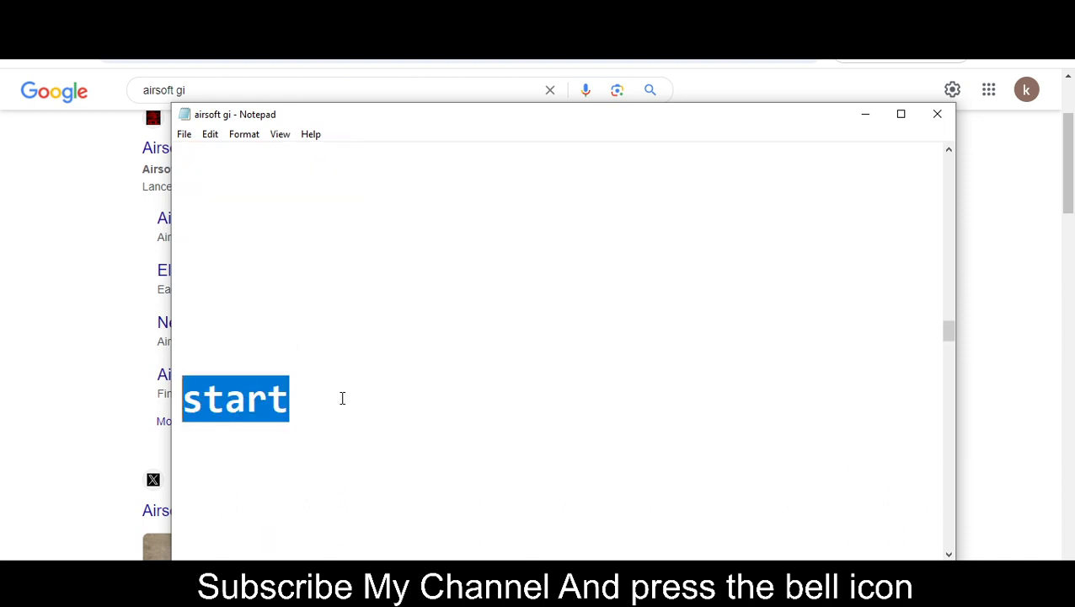
type("but before starting this video i want to tell you")
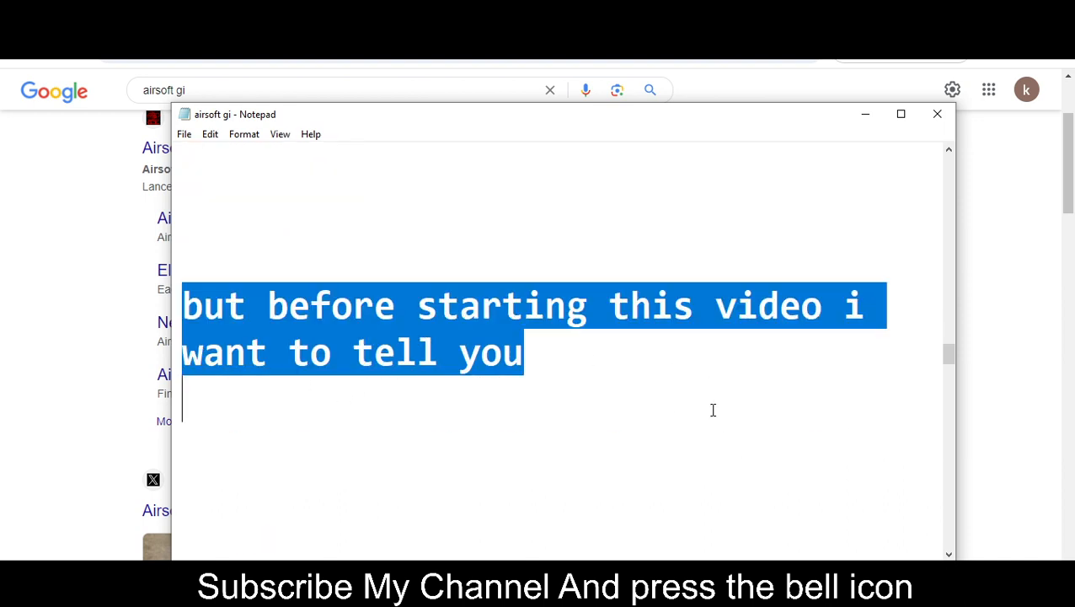
type("that in this youtube channel i provide promo codes")
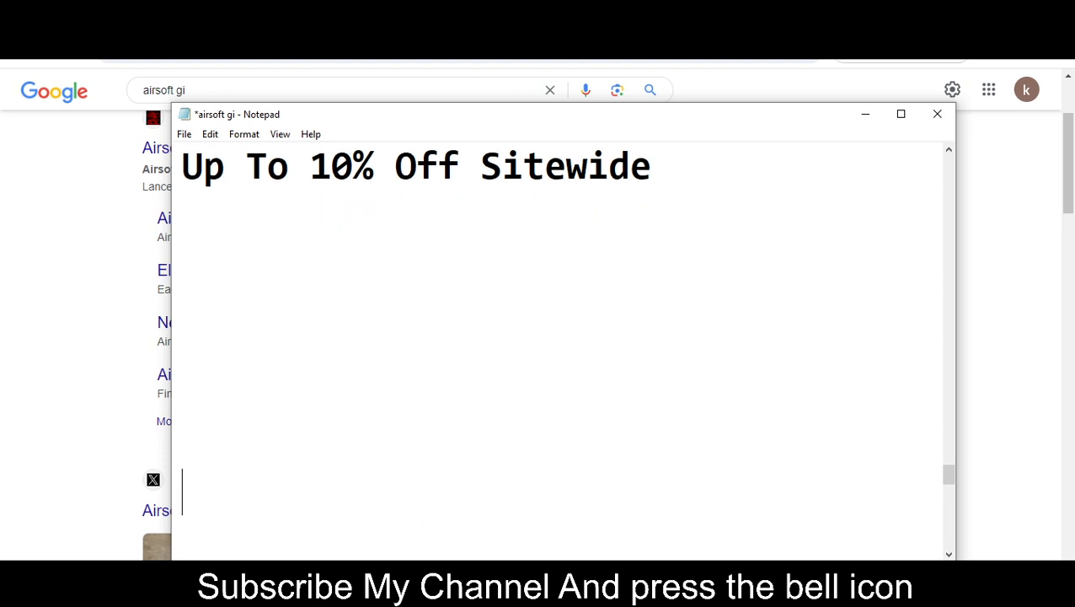
type("lets g")
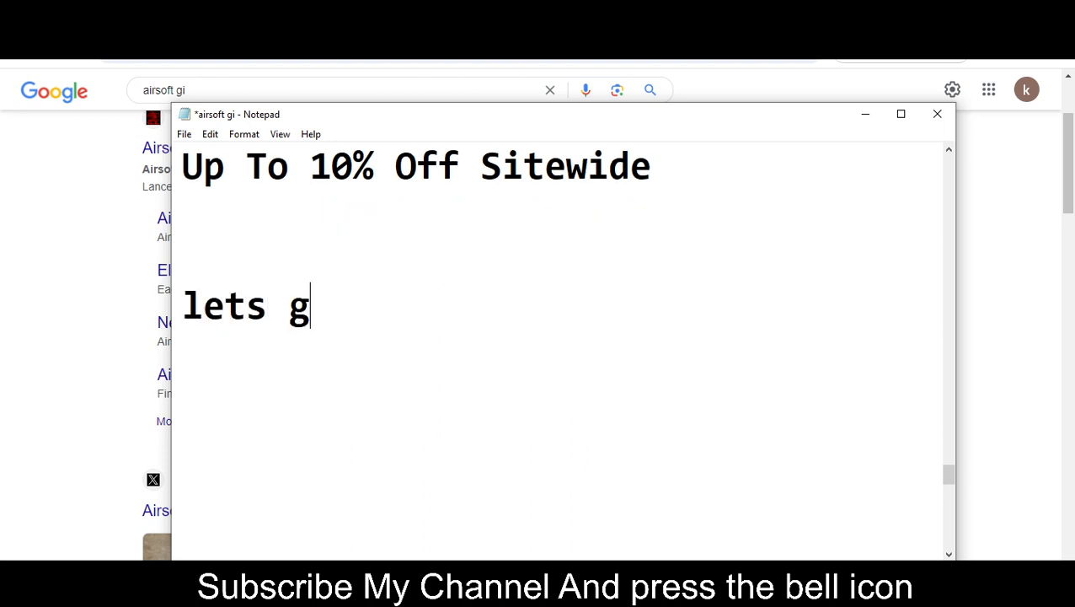
type("et start")
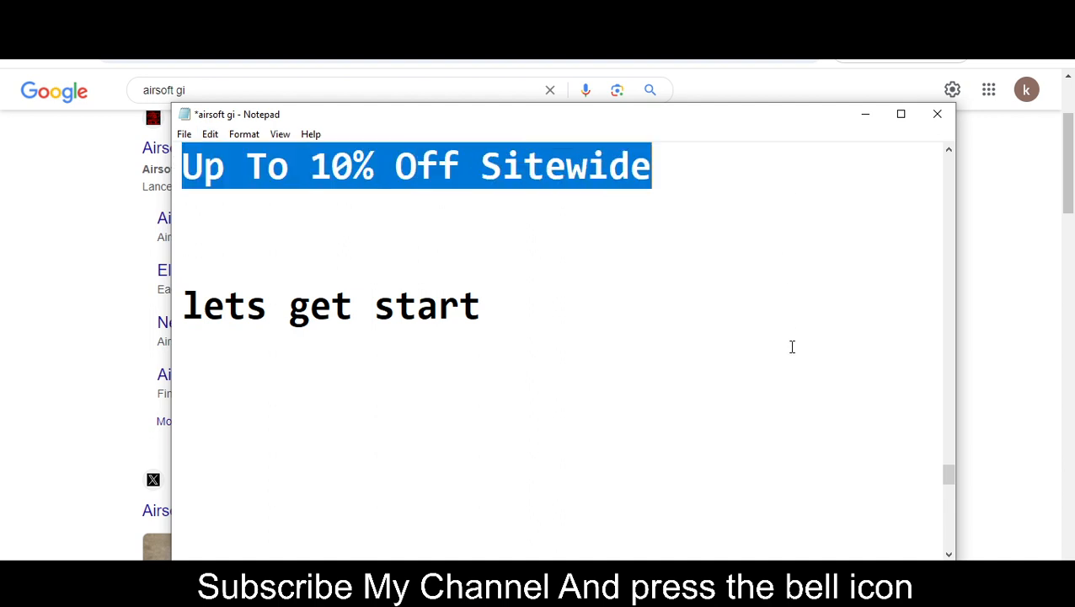
type("code 1 is")
type("U")
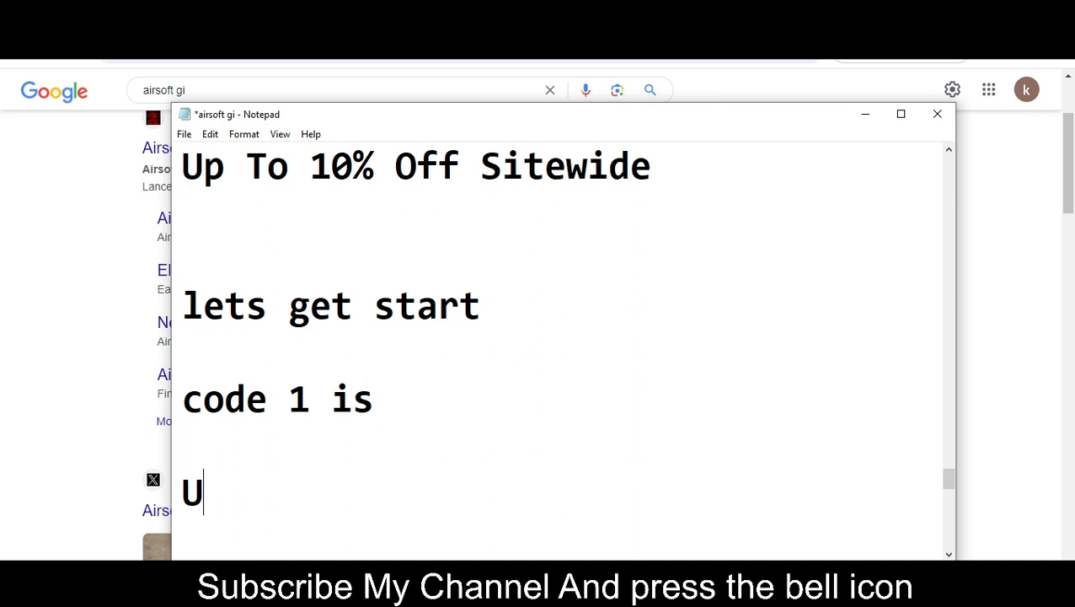
type("N")
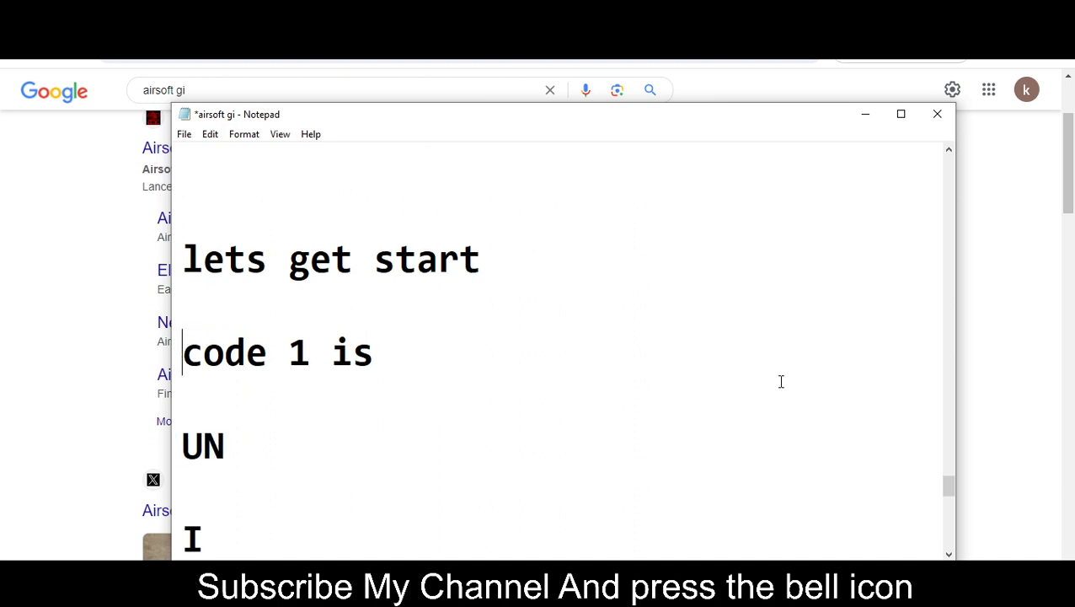
scroll("up", 3)
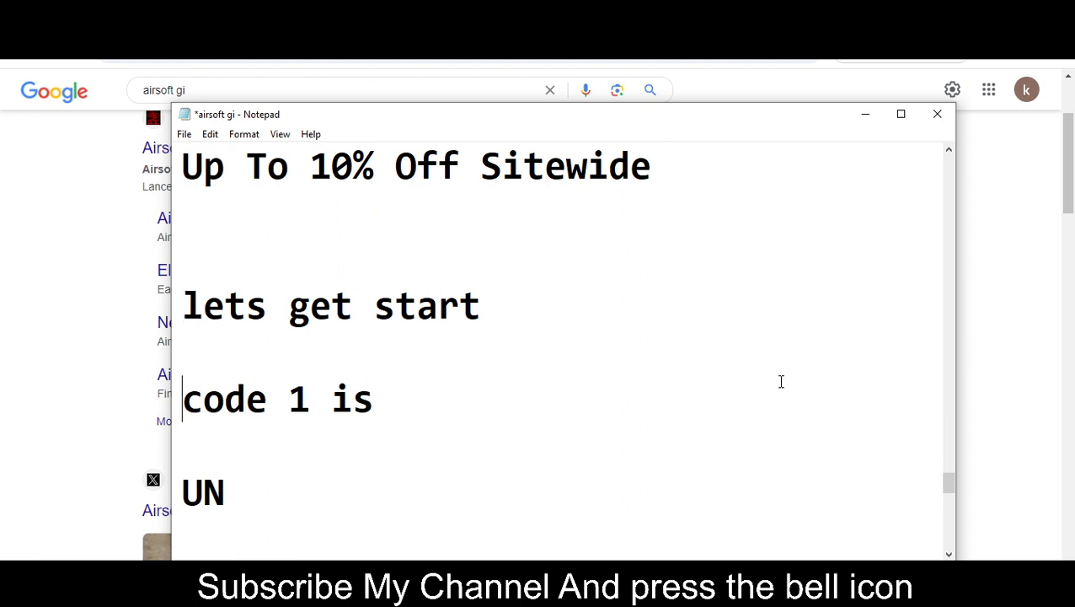
type("I")
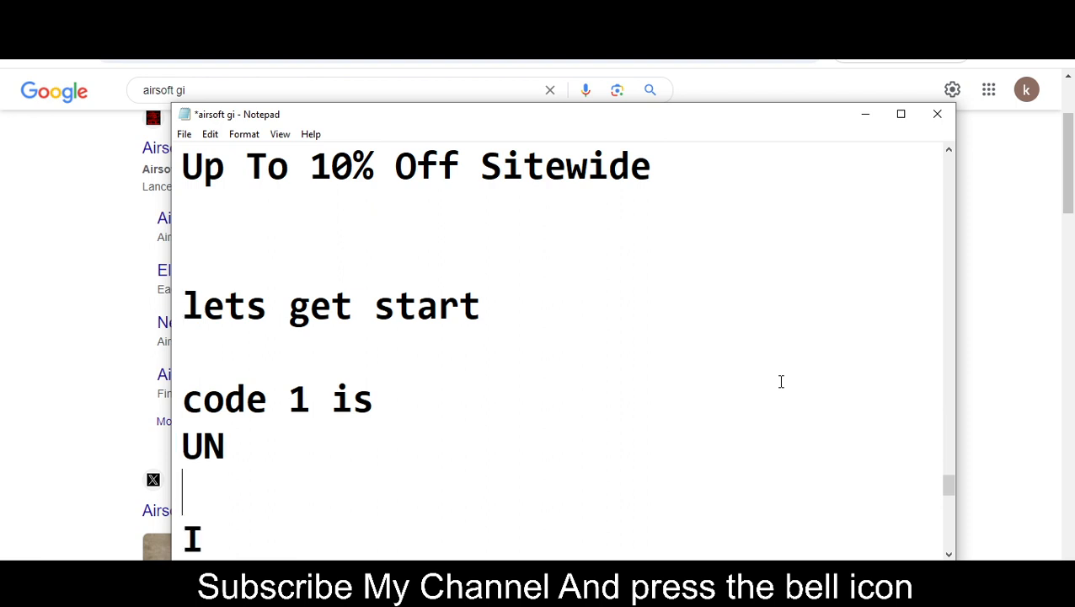
type("IO")
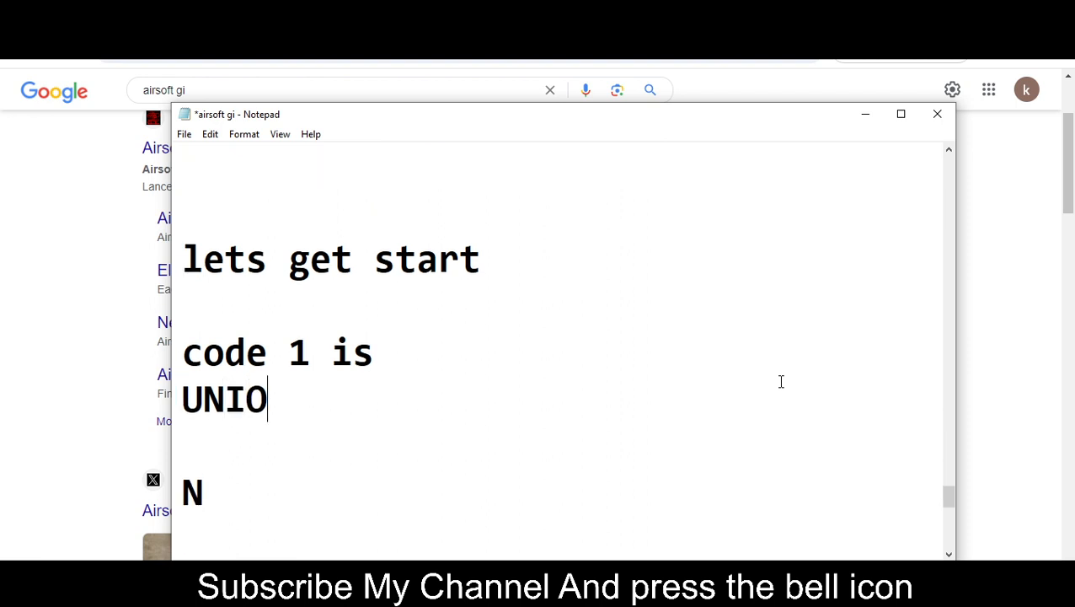
type("N")
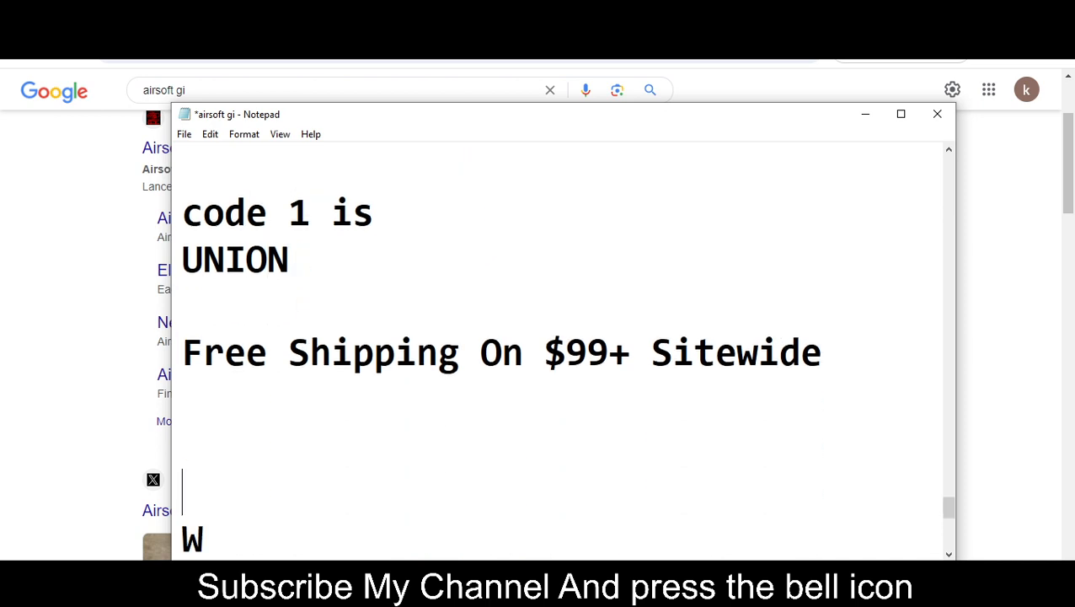
scroll("down", 3)
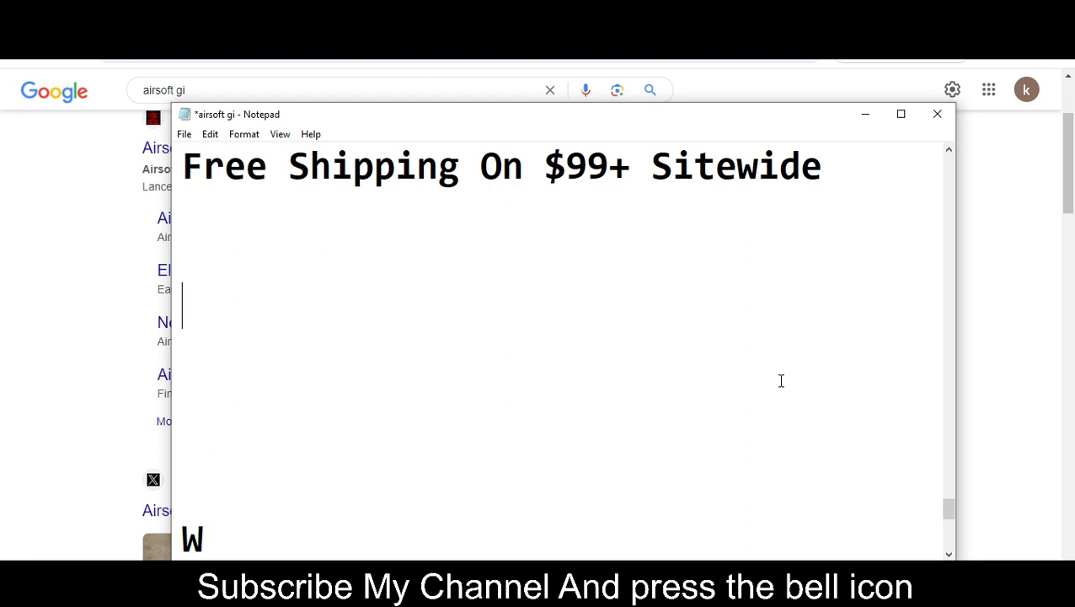
type("code 2 is")
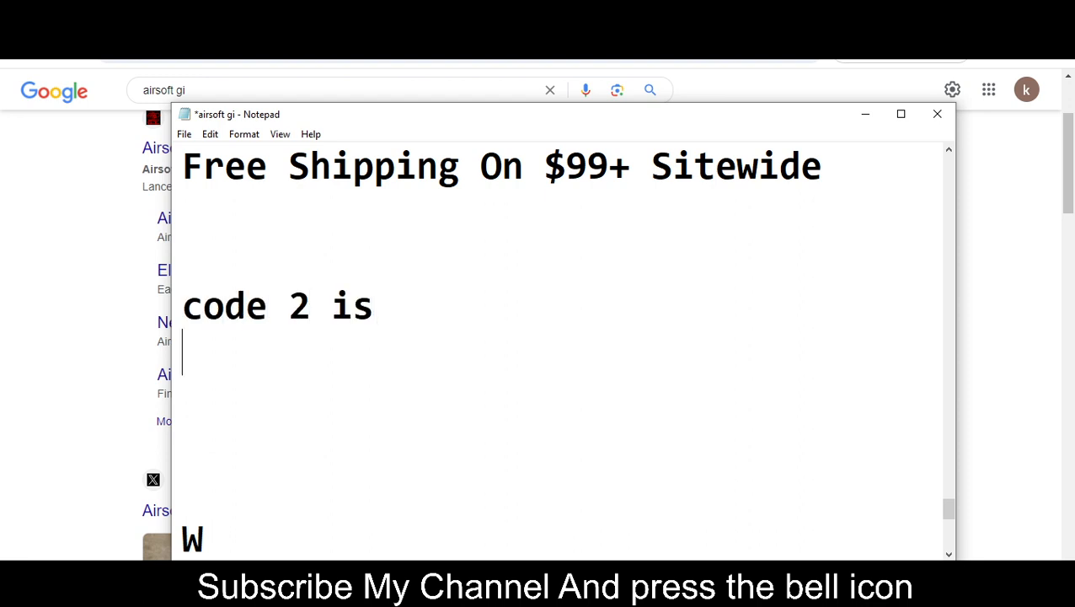
type("O")
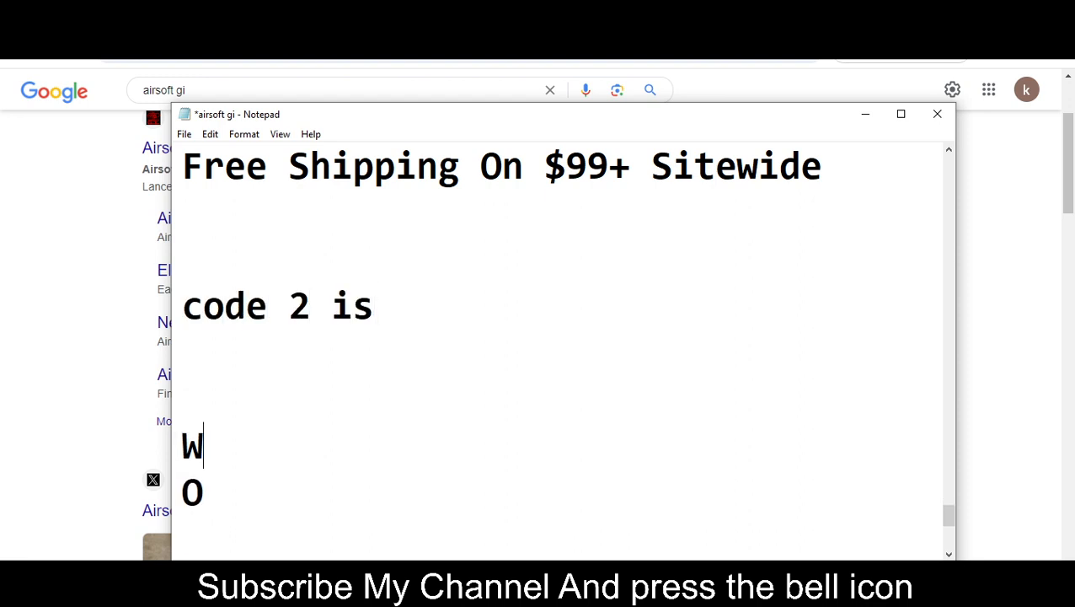
type("OMBO")
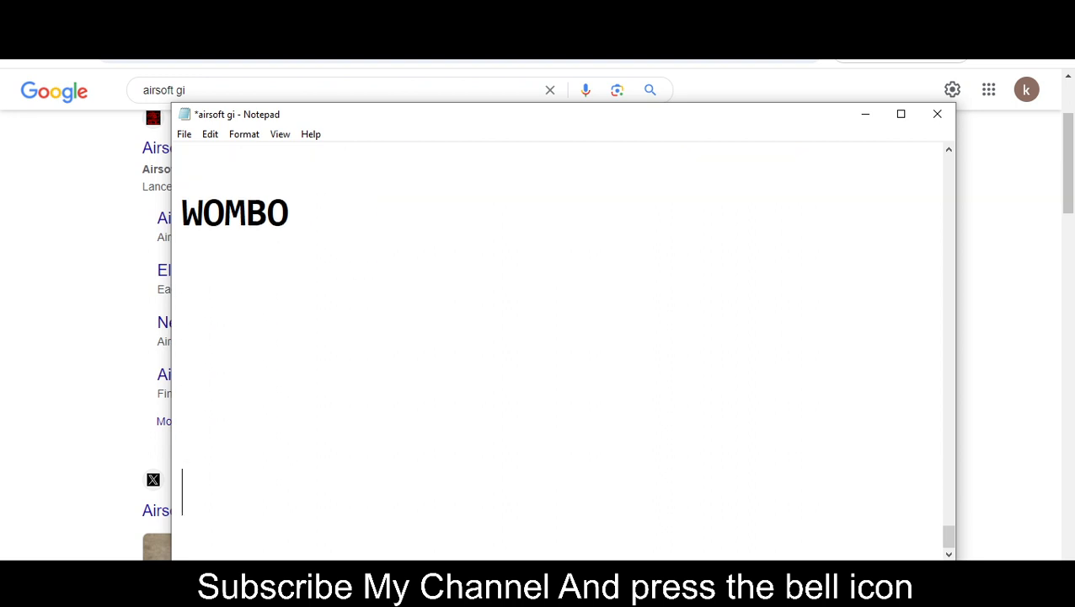
type("tj")
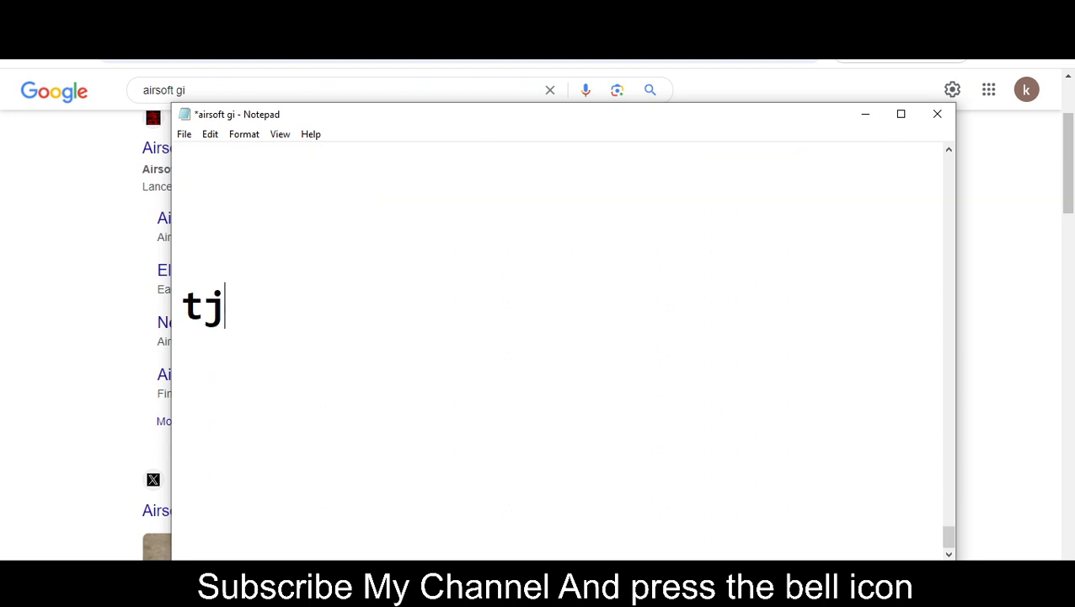
type("thanks fo")
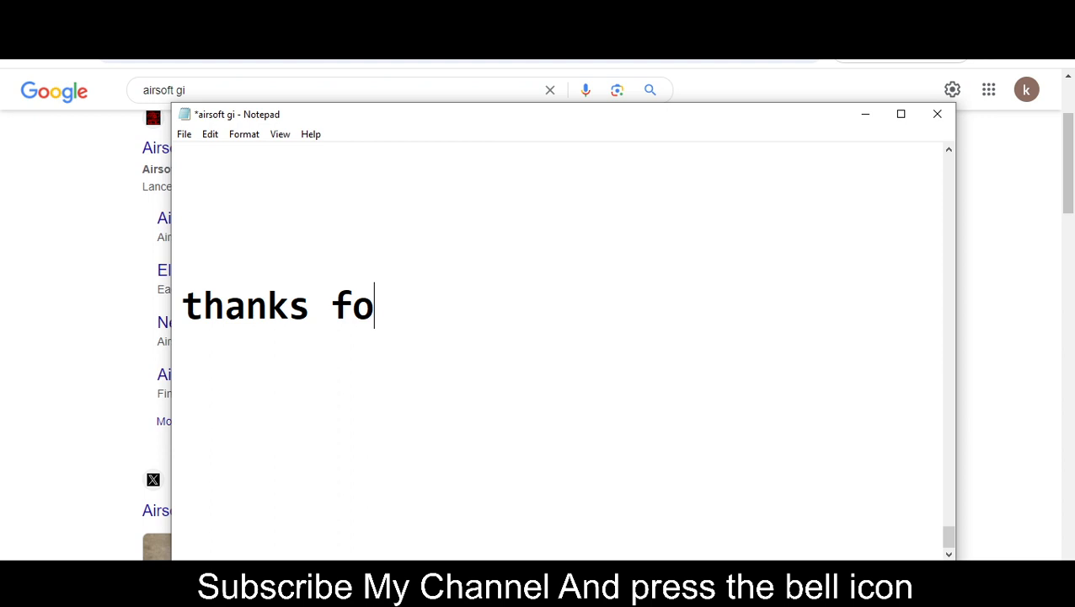
type("r watching bye")
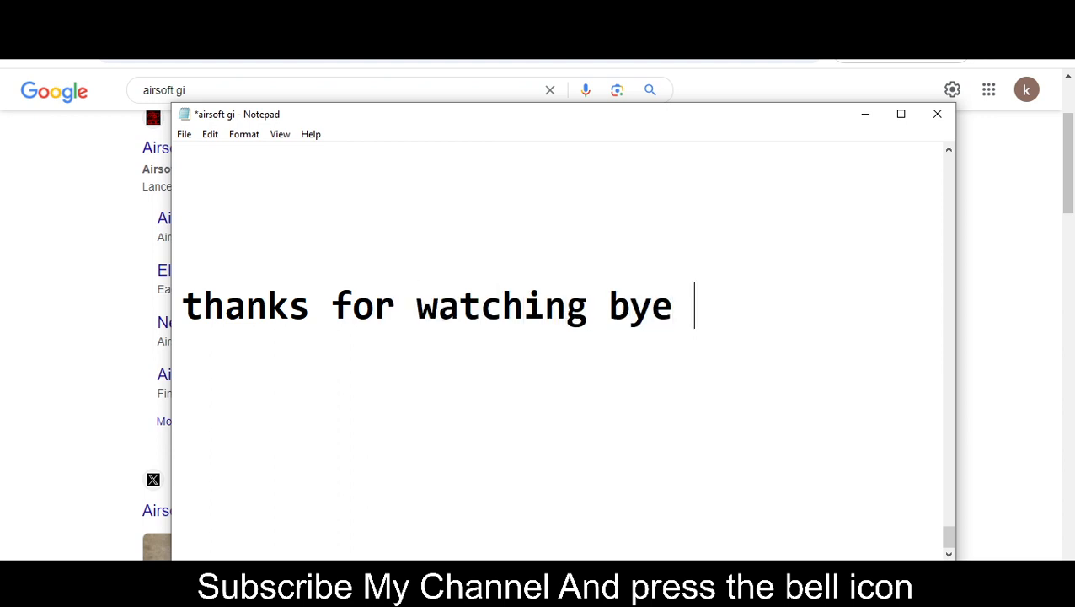
type(":)")
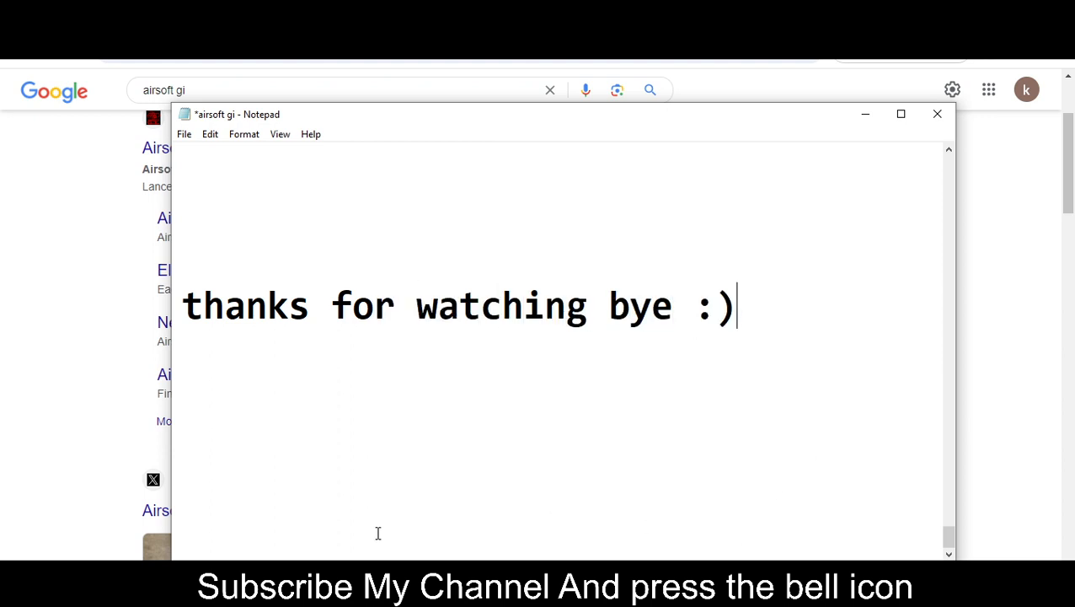